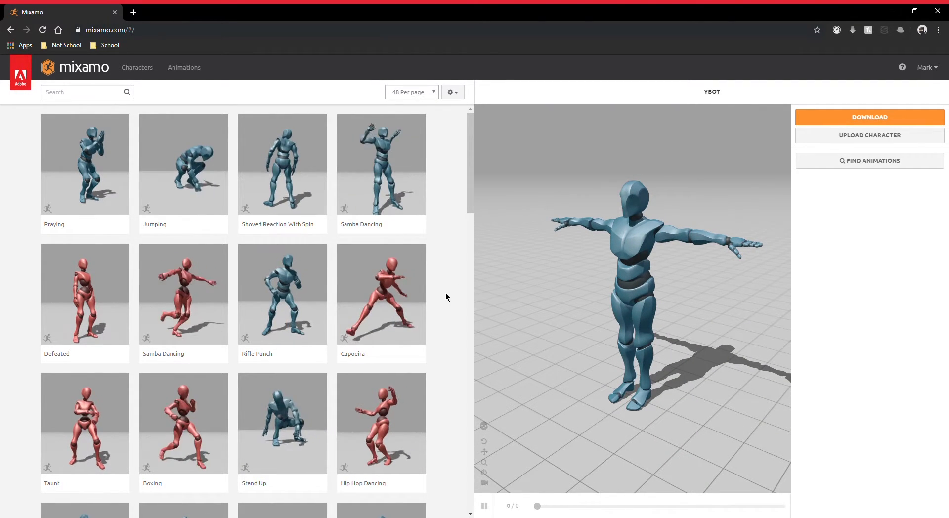
# Step: Apply the Capoeira animation to the Y Bot character from the Animations grid
pyautogui.click(382, 293)
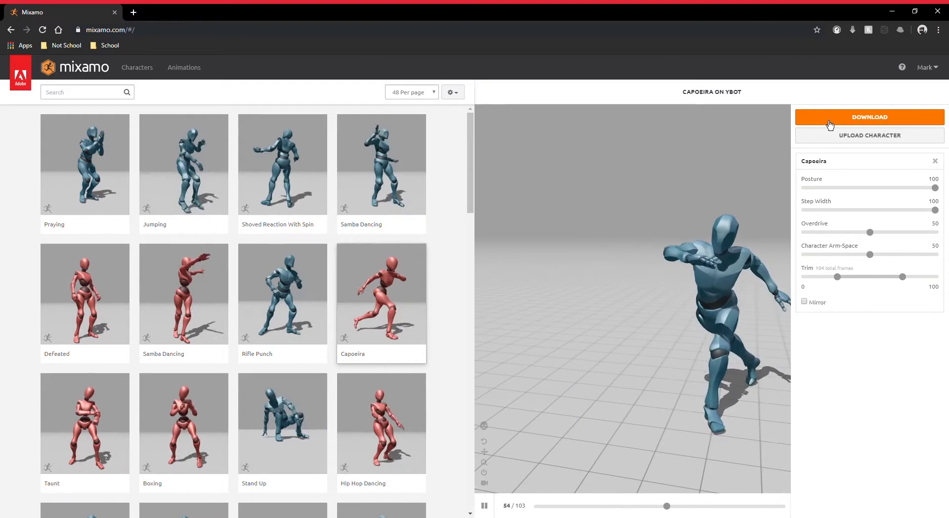
# Step: Download Capoeira on Y Bot as FBX, with skin, at 30 fps
pyautogui.click(869, 117)
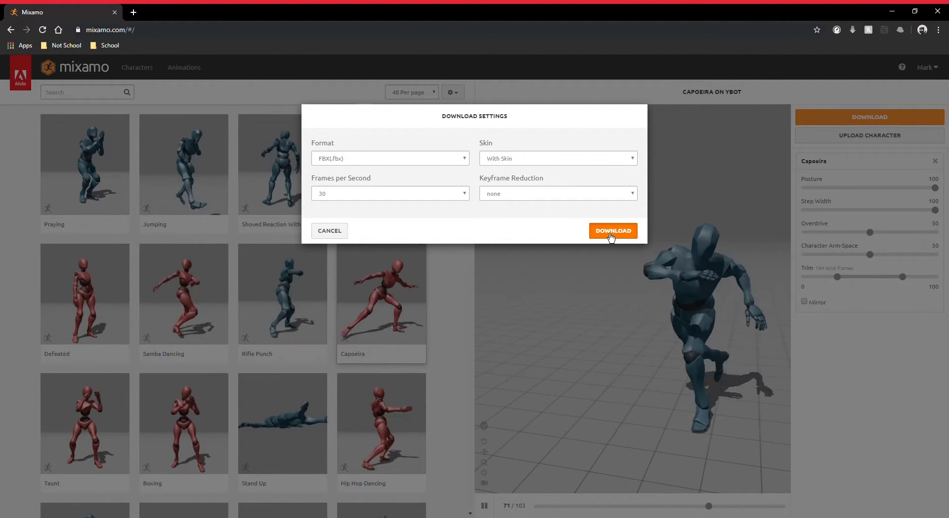
pyautogui.click(612, 230)
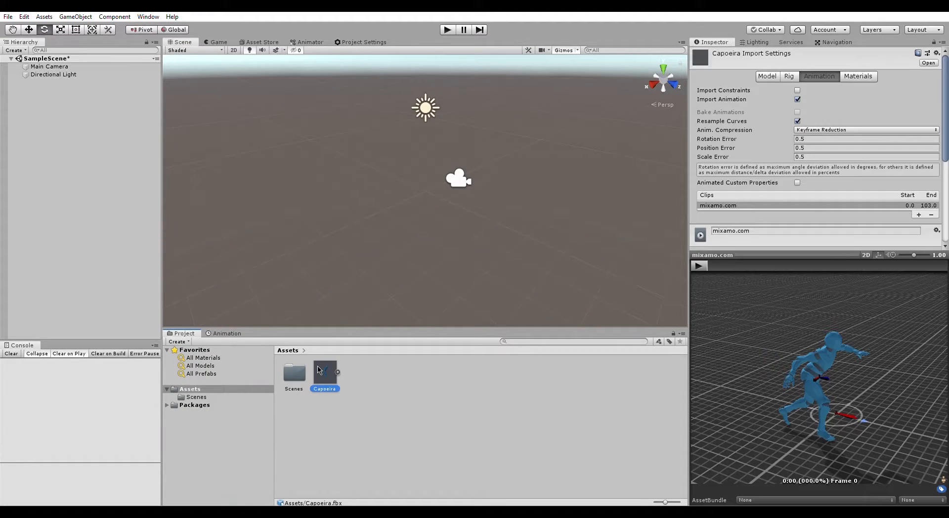
# Step: Rename the FBX's 'mixamo.com' clip to 'Capoeria', preview it and apply the import settings
pyautogui.click(766, 76)
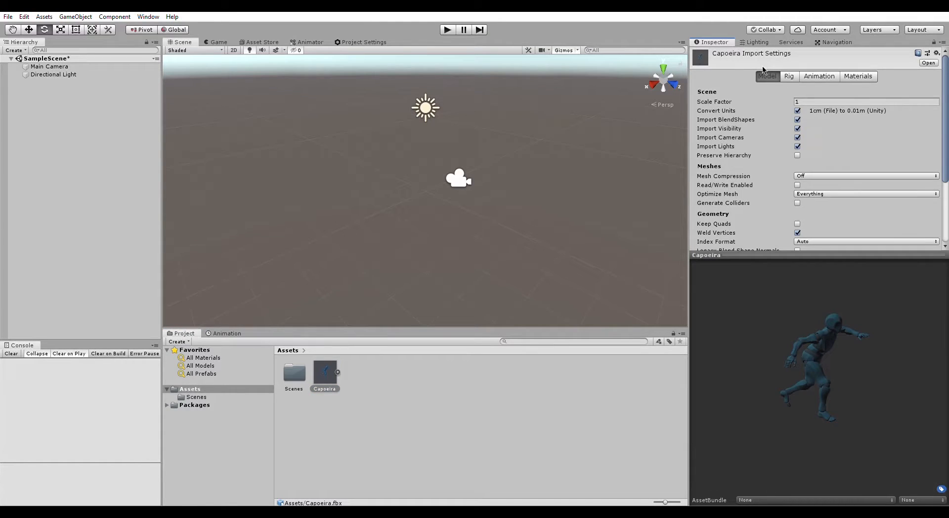
pyautogui.click(819, 76)
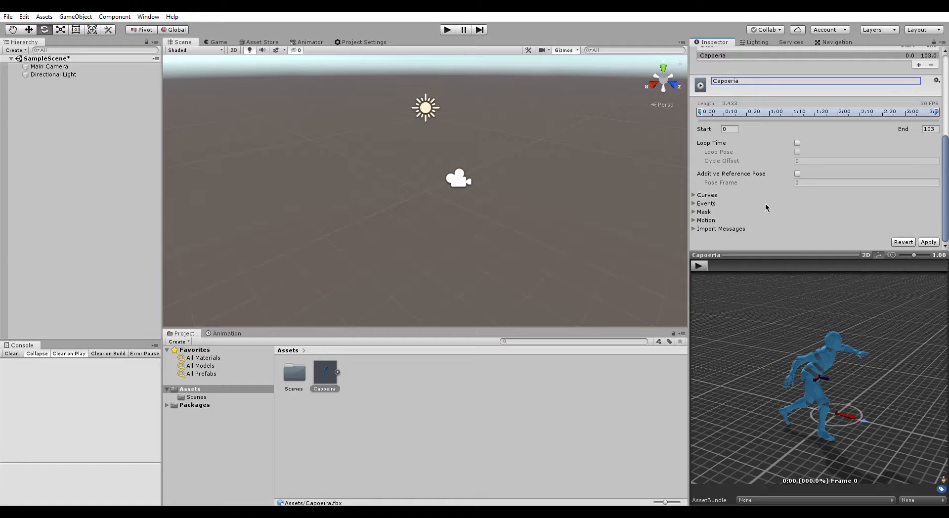
pyautogui.click(699, 265)
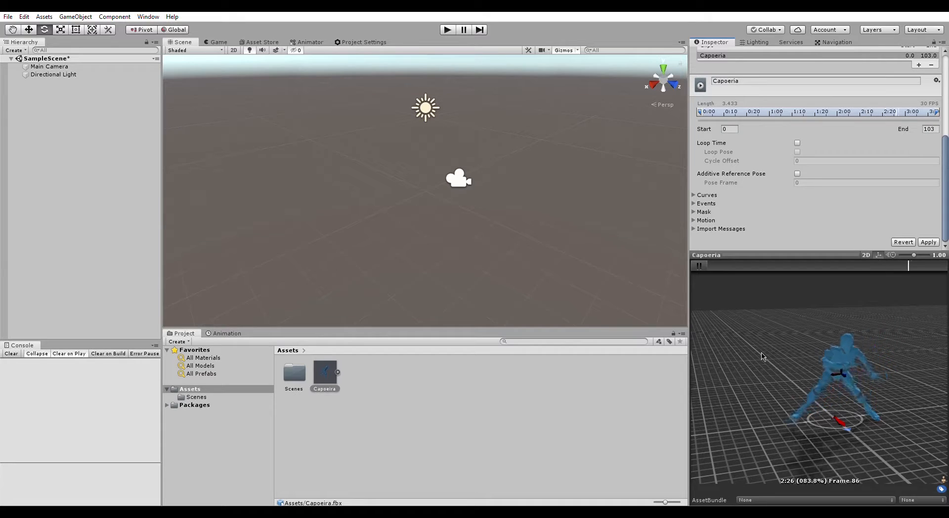
pyautogui.click(699, 265)
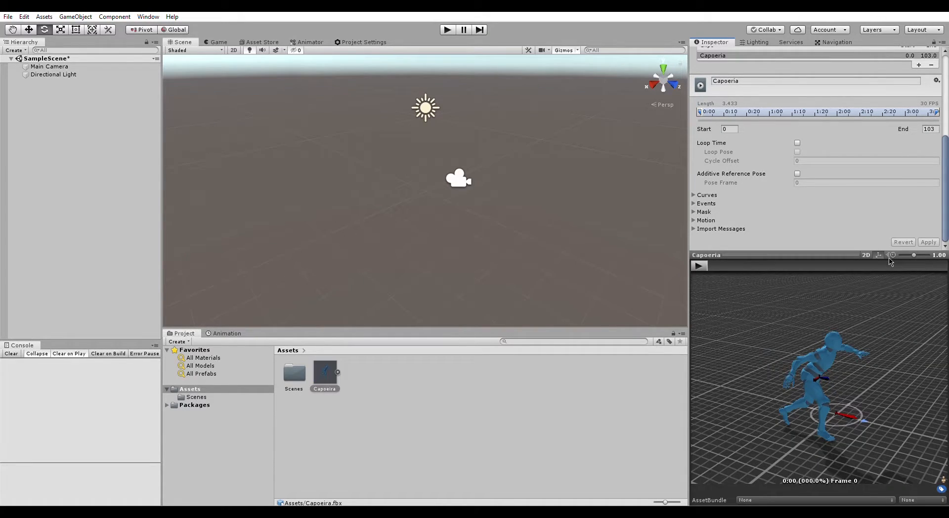
# Step: Expand Capoeira.fbx and inspect the Capoeria clip's keyframes, finding them read-only
pyautogui.click(324, 372)
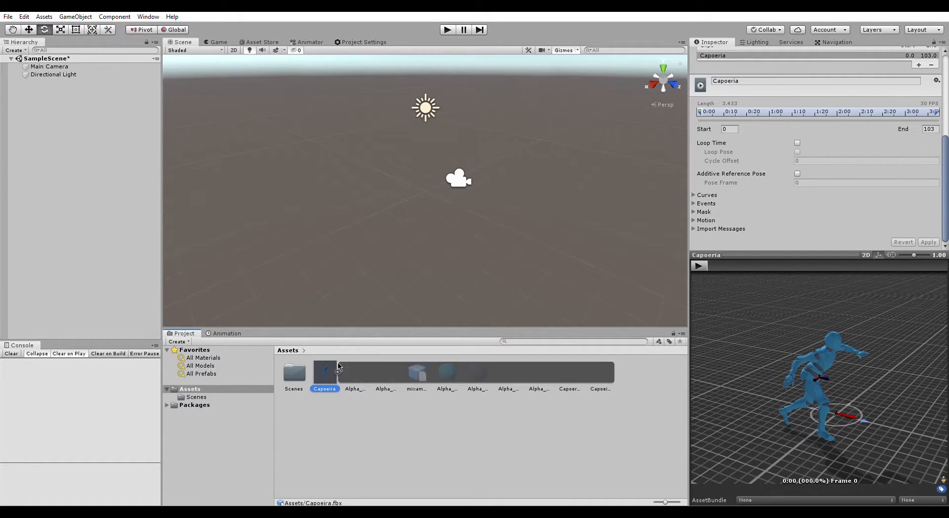
pyautogui.click(228, 333)
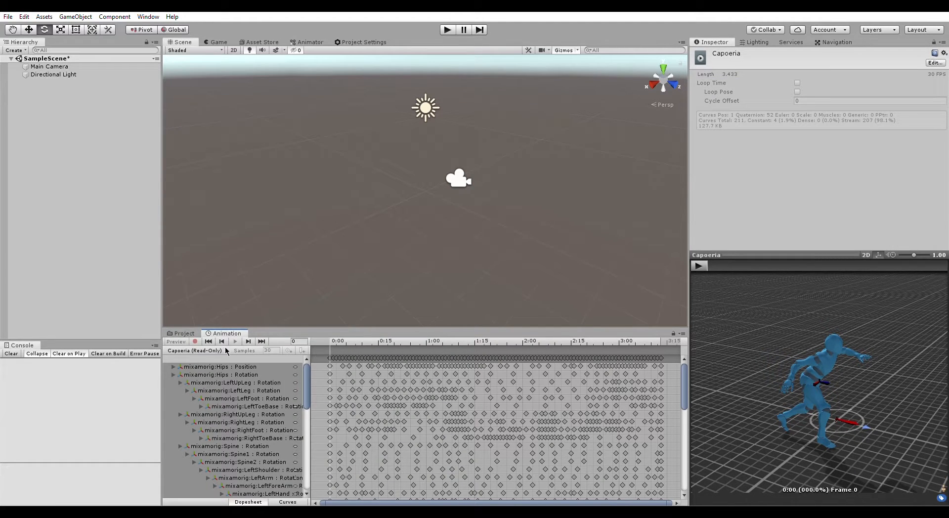
pyautogui.click(236, 383)
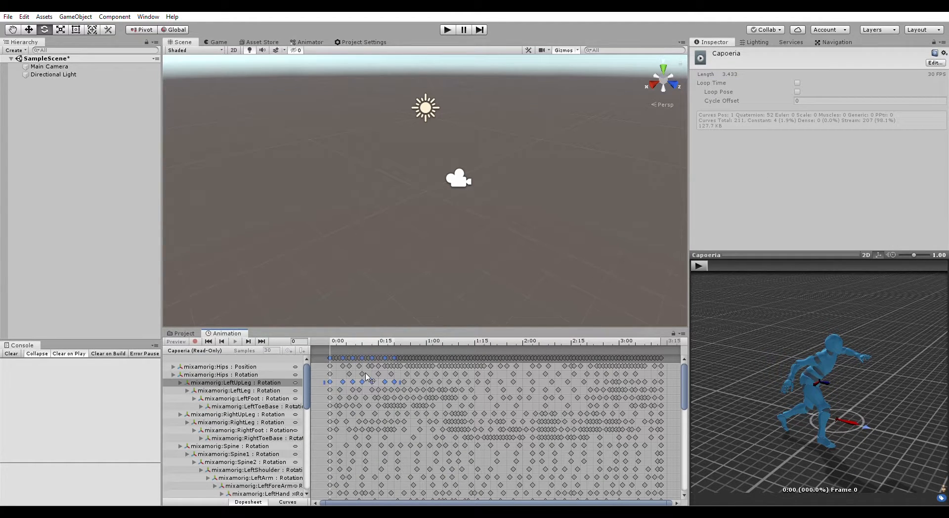
pyautogui.click(182, 333)
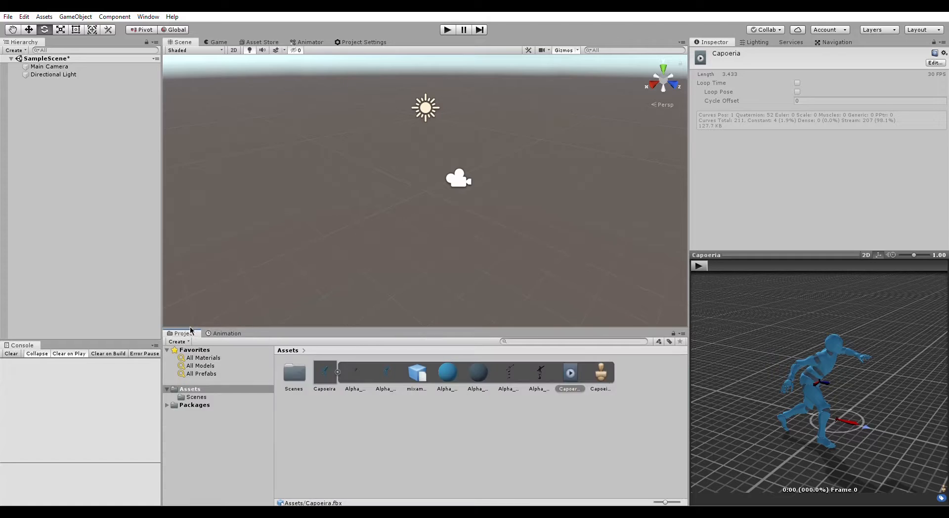
# Step: Duplicate Capoeria into a standalone .anim asset and confirm its keyframes are selectable
pyautogui.click(569, 373)
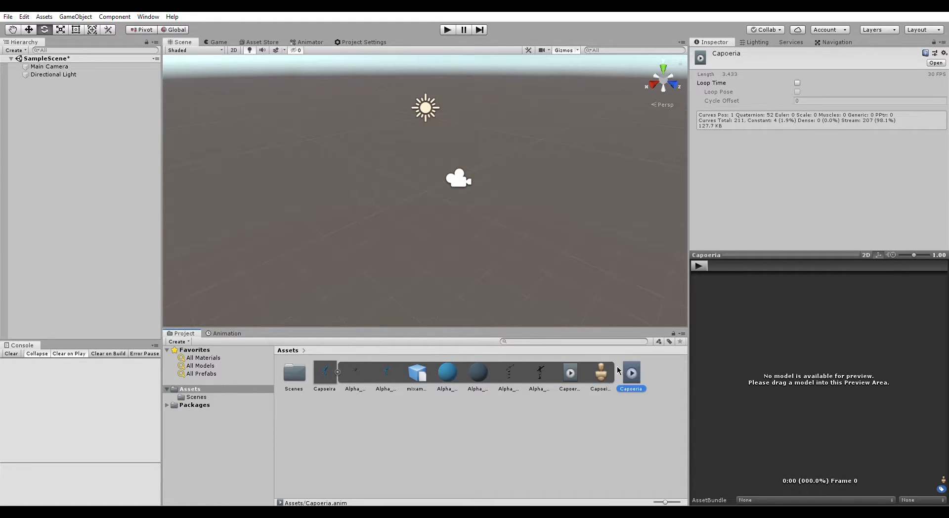
pyautogui.click(227, 334)
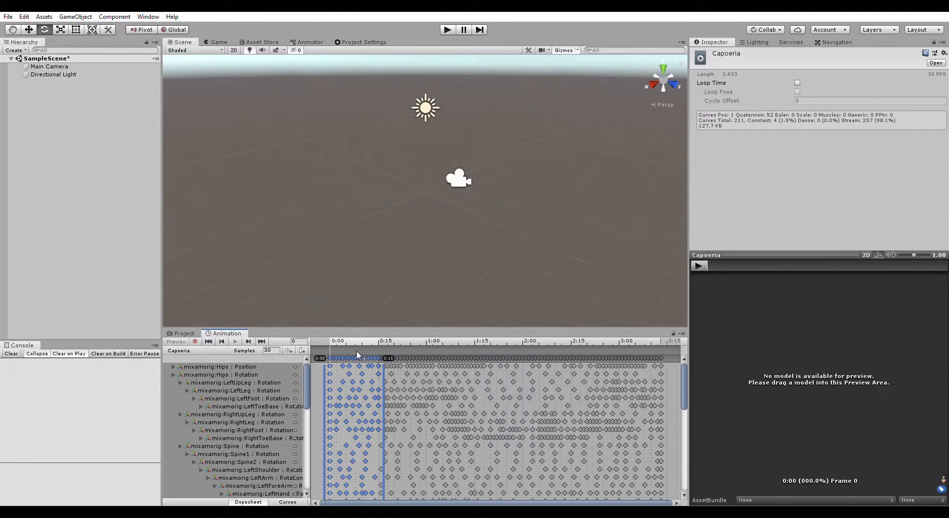
pyautogui.click(184, 333)
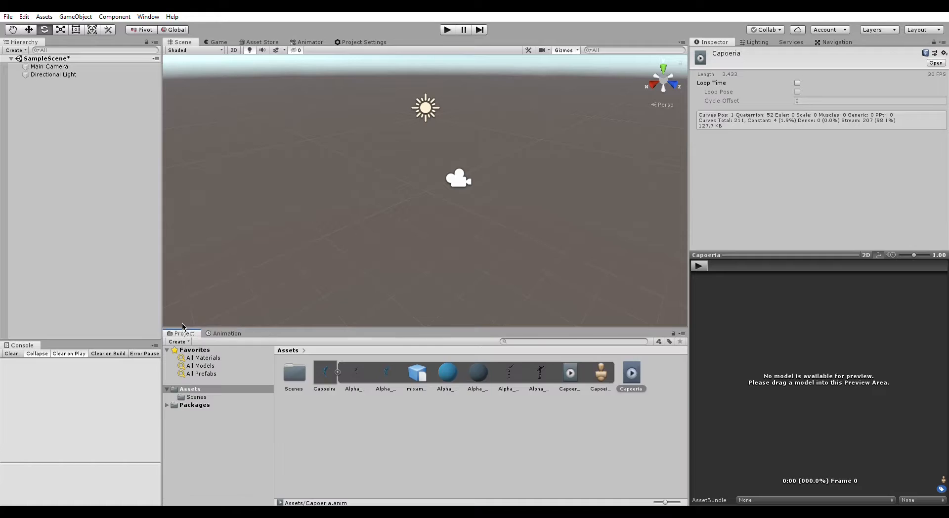